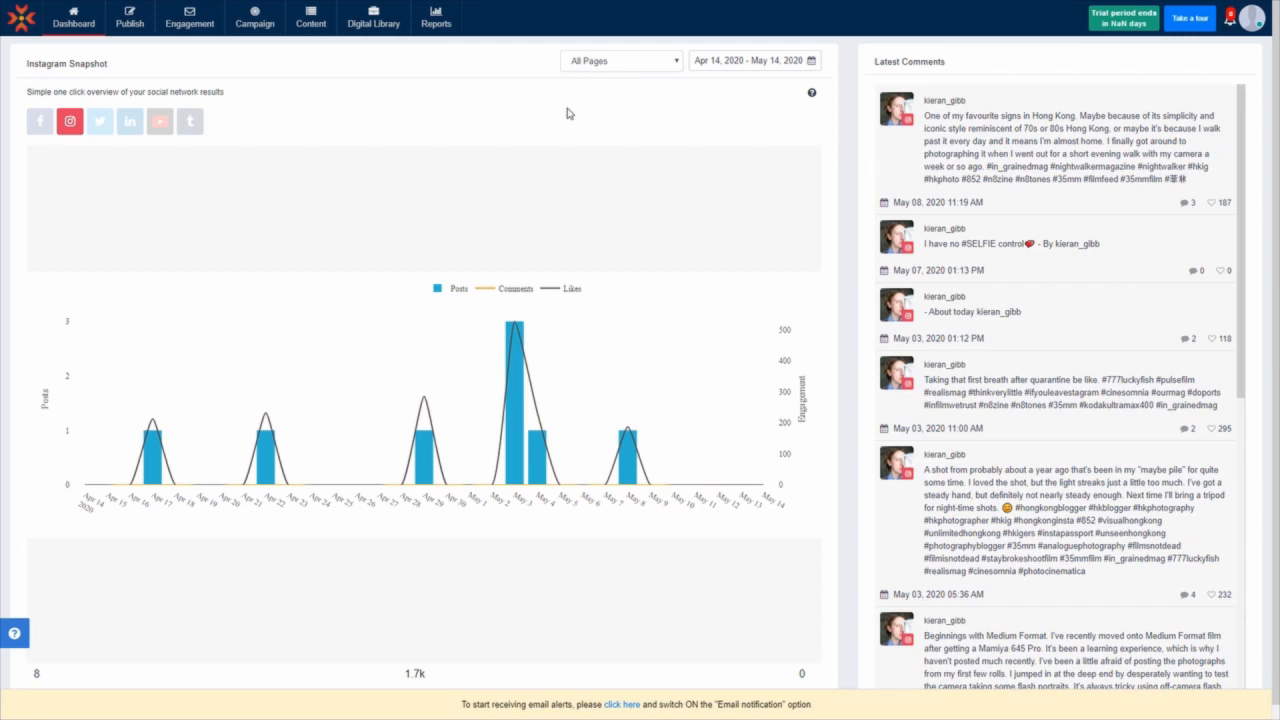
# Navigate from Content to the Social Listening page with the bike feed.
pyautogui.click(310, 18)
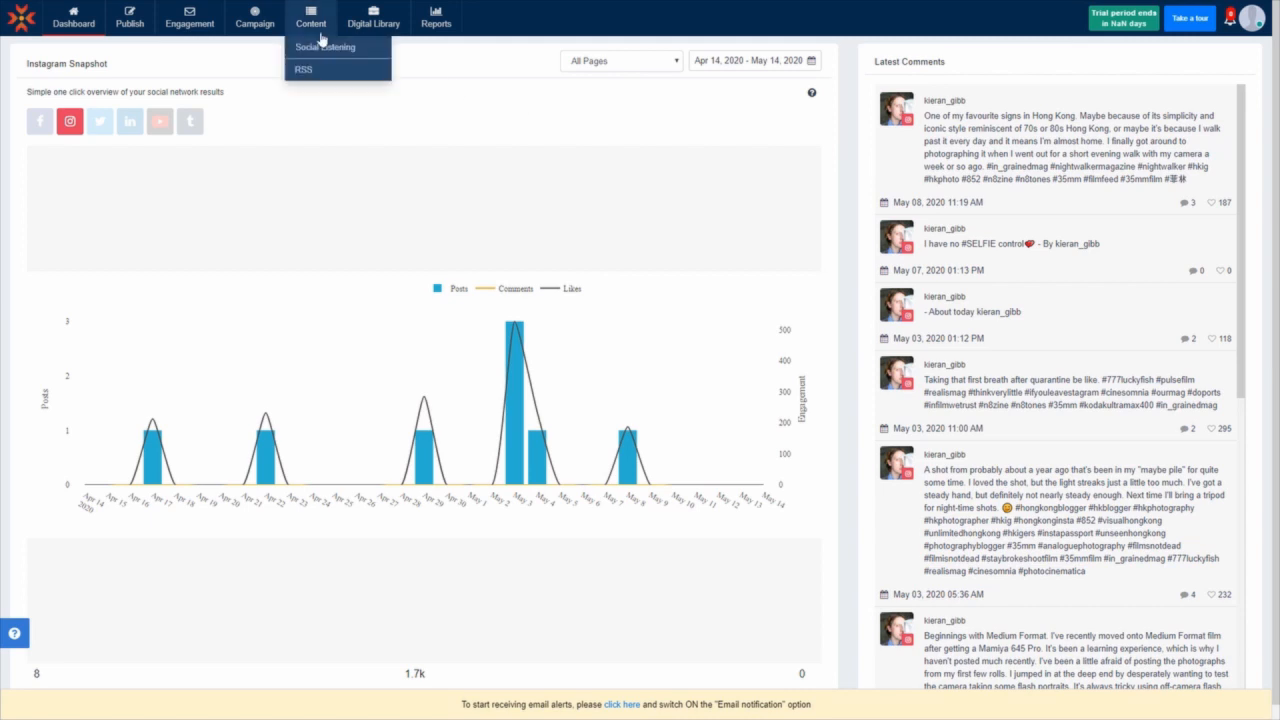
pyautogui.click(324, 46)
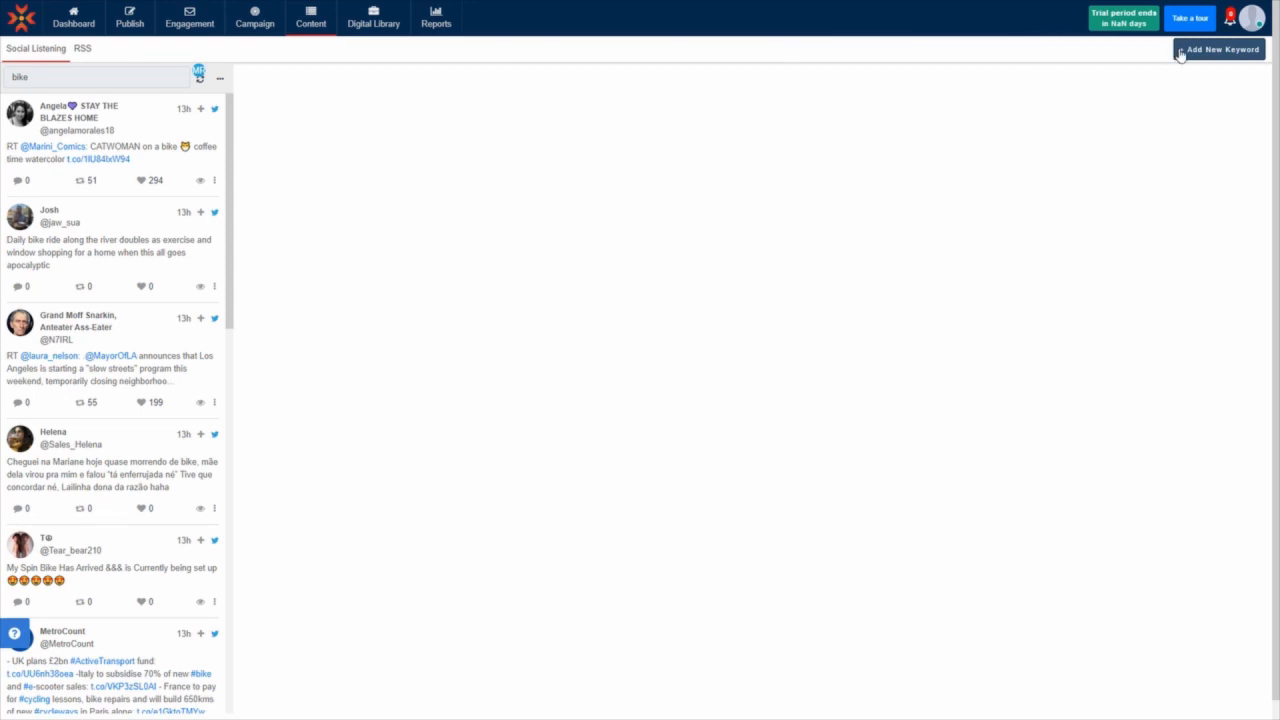
# Start a new keyword feed with Instagram selected and Twitter excluded as sources.
pyautogui.click(1222, 50)
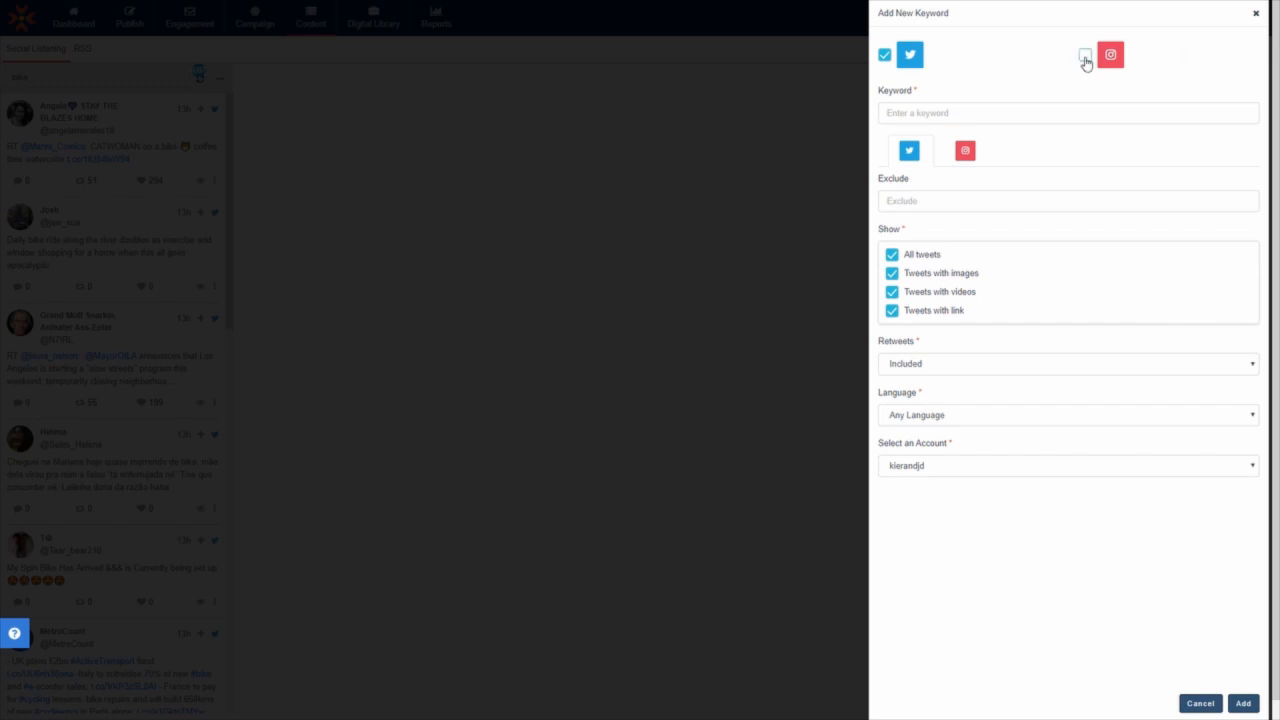
pyautogui.click(1082, 56)
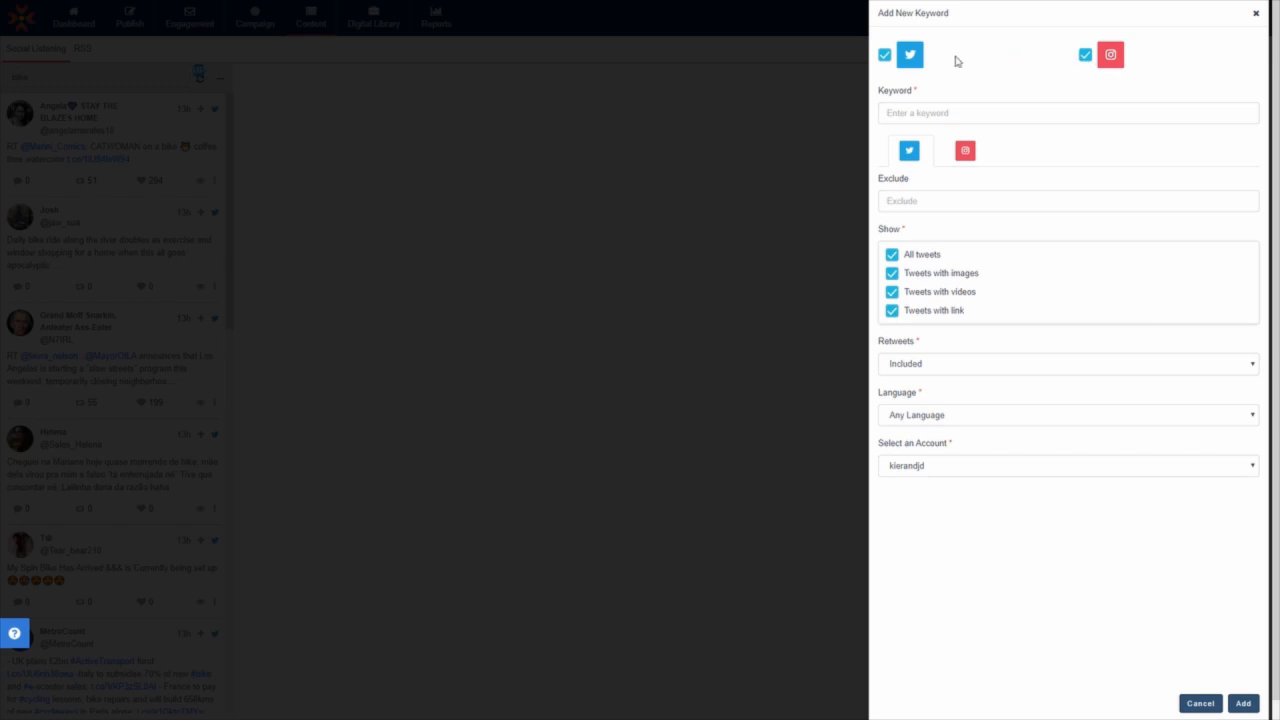
pyautogui.click(884, 56)
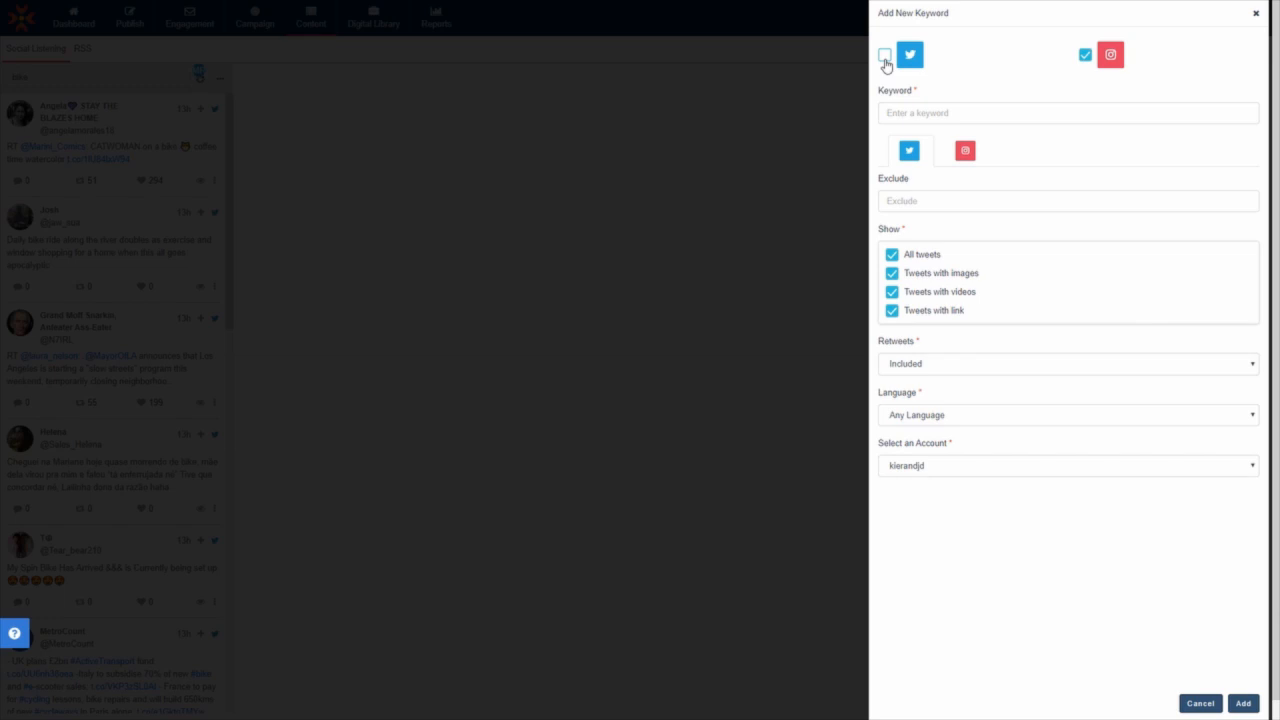
pyautogui.click(884, 56)
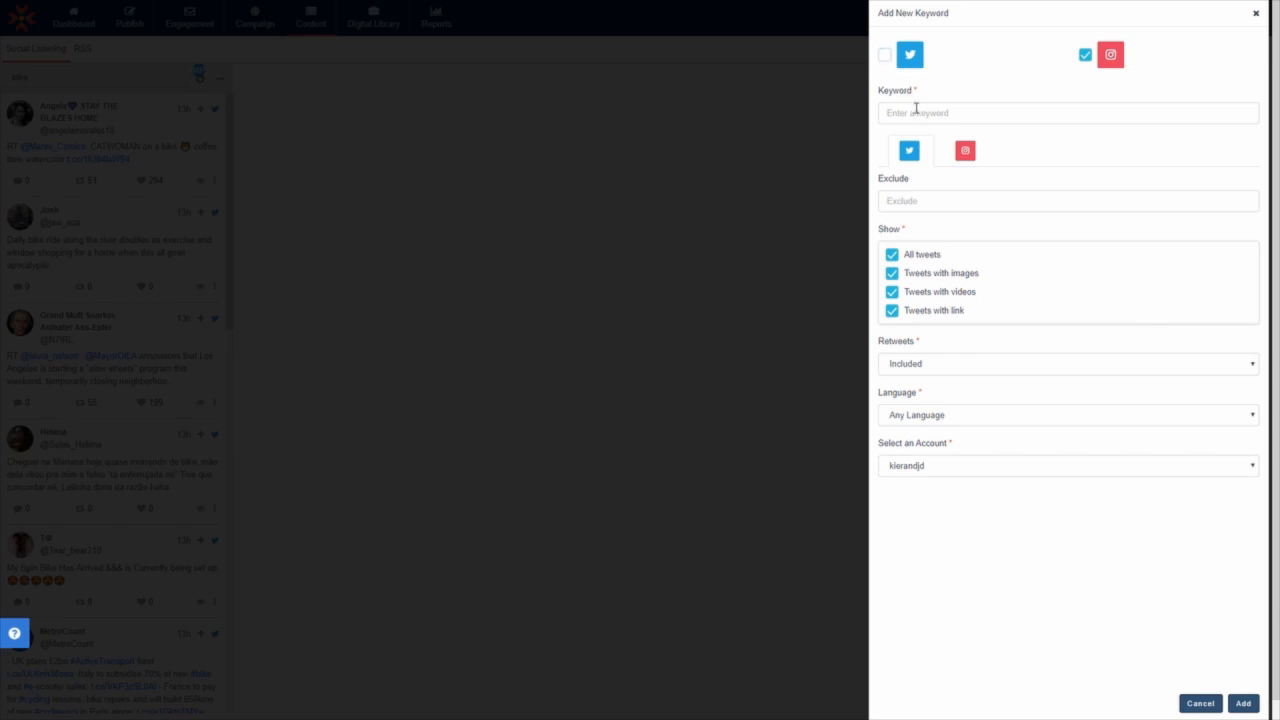
# Enter keyword 'icecream', choose the searching account, and add the feed.
pyautogui.write('icecream')
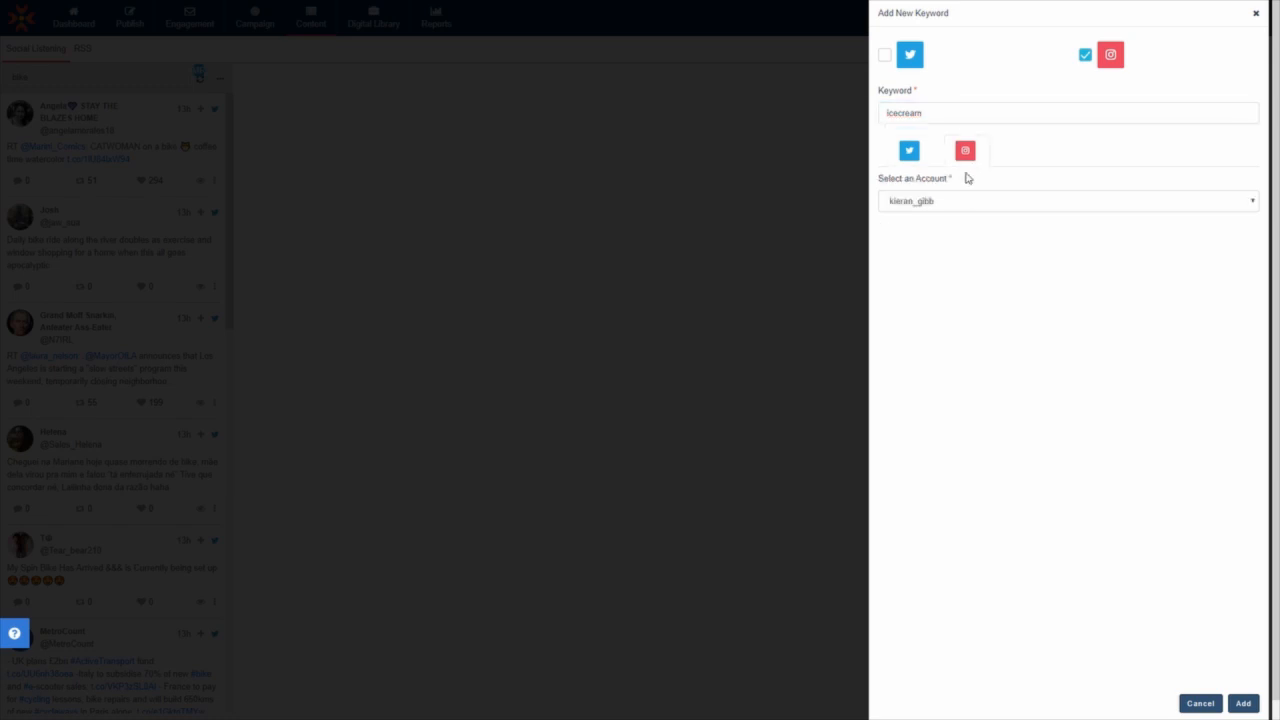
pyautogui.click(1068, 200)
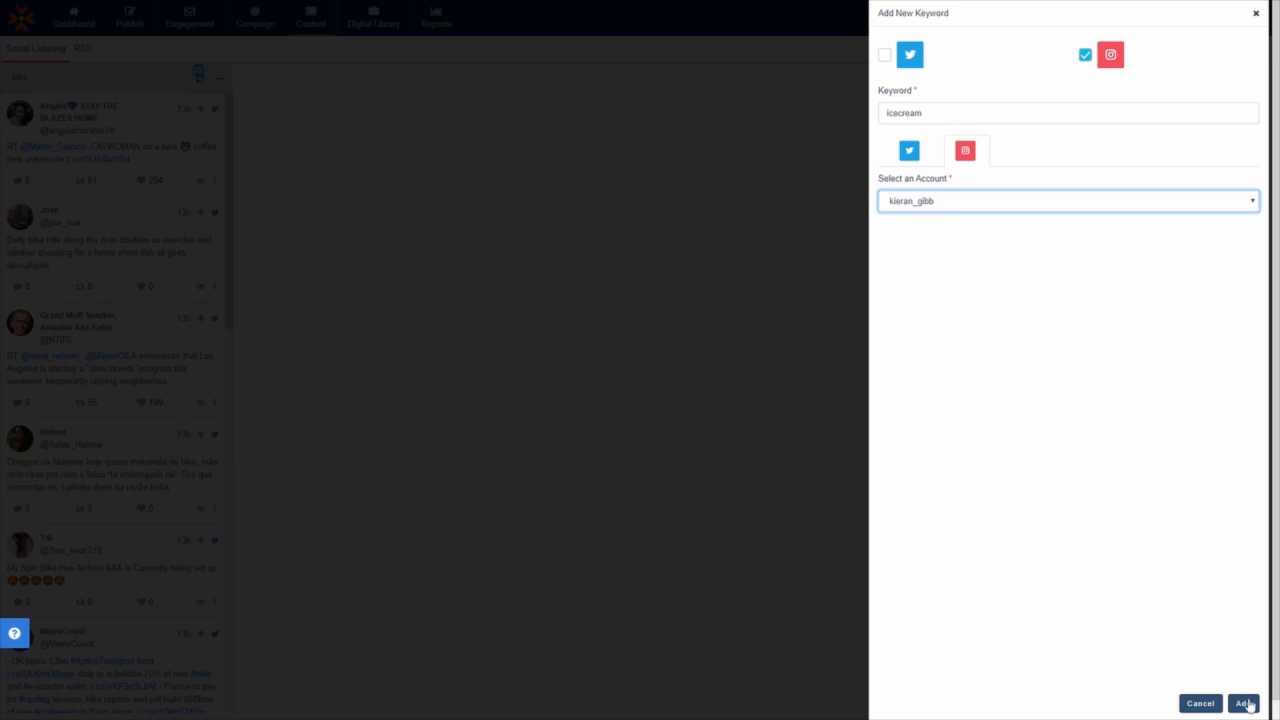
pyautogui.click(1248, 704)
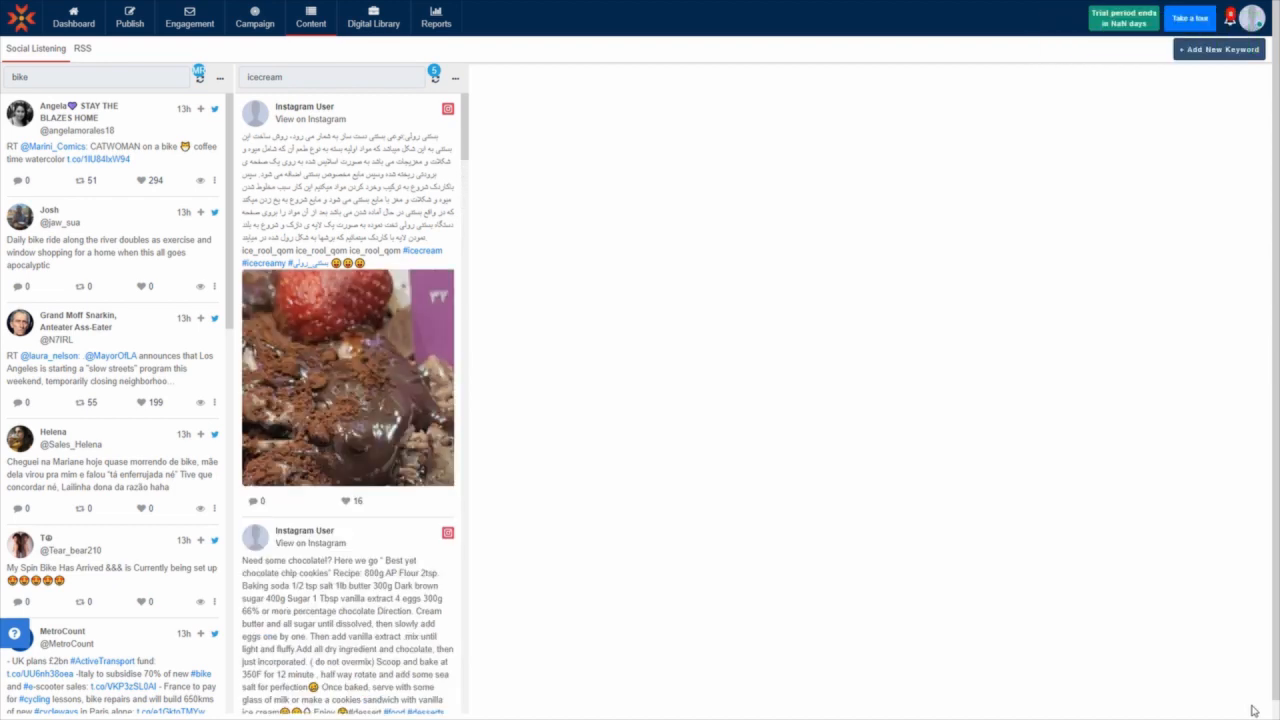
# Scroll down the icecream column to browse its Instagram posts.
pyautogui.scroll(-3)
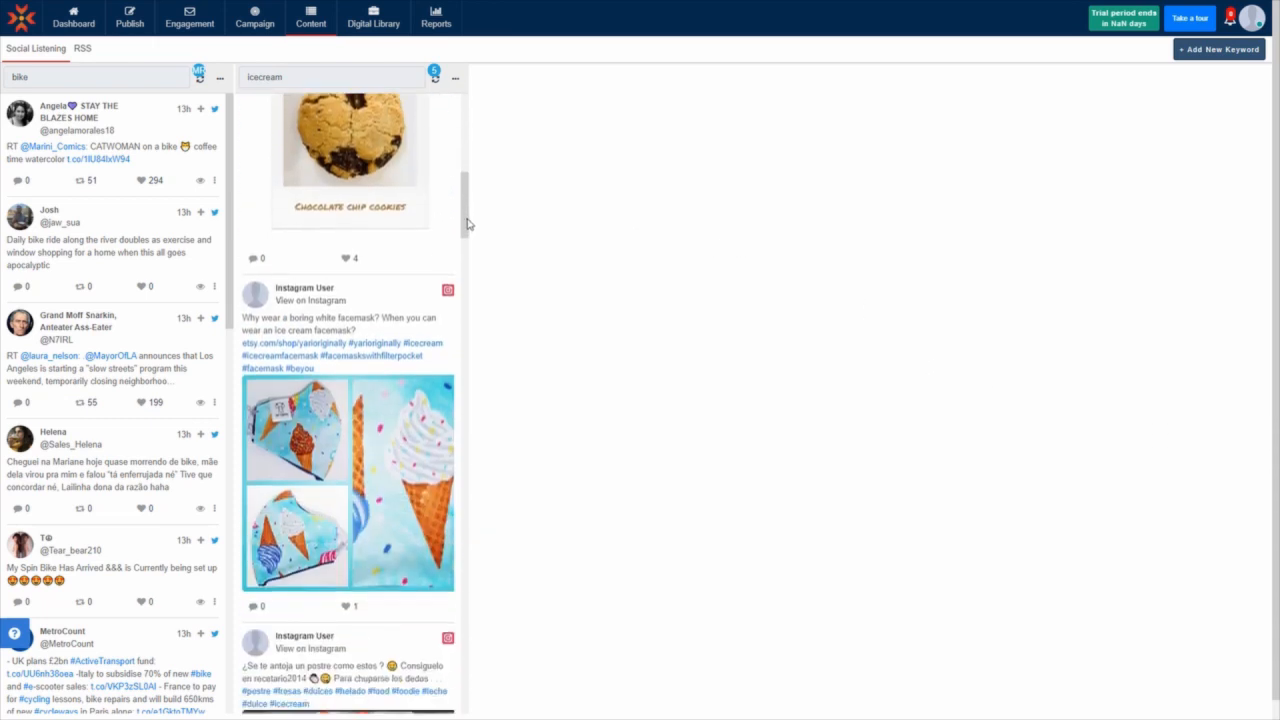
pyautogui.scroll(-3)
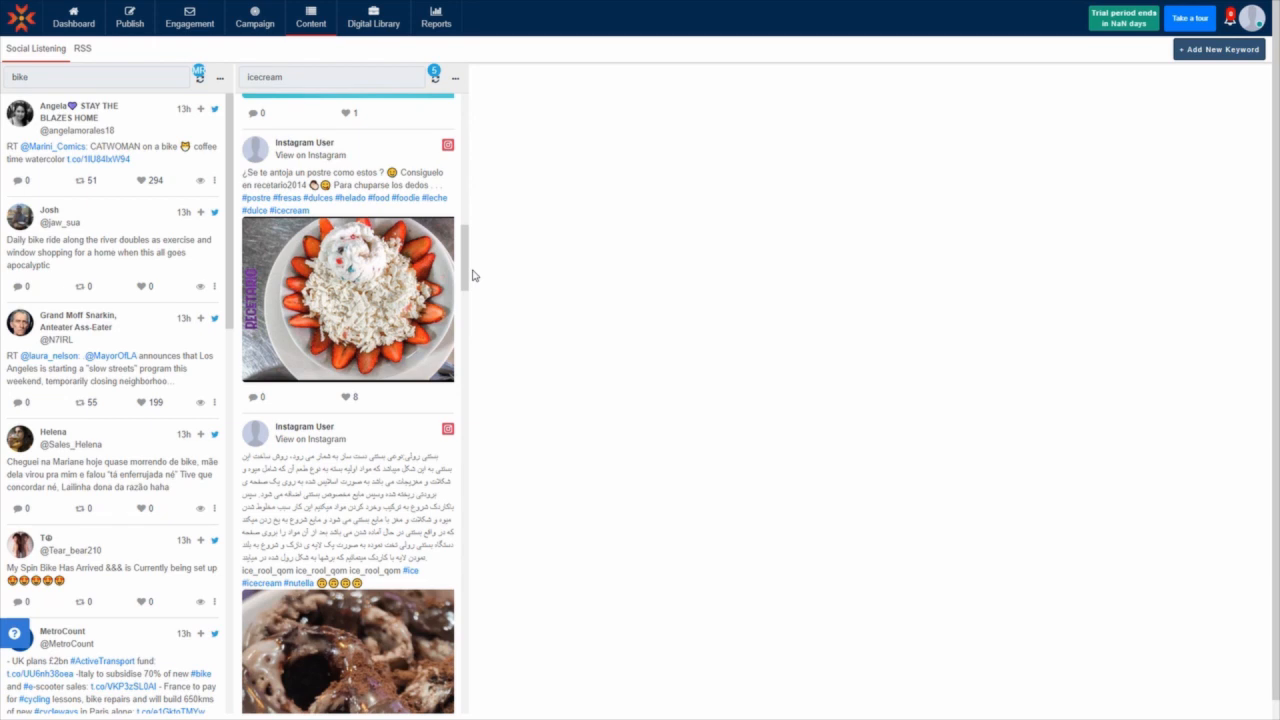
pyautogui.moveTo(310, 156)
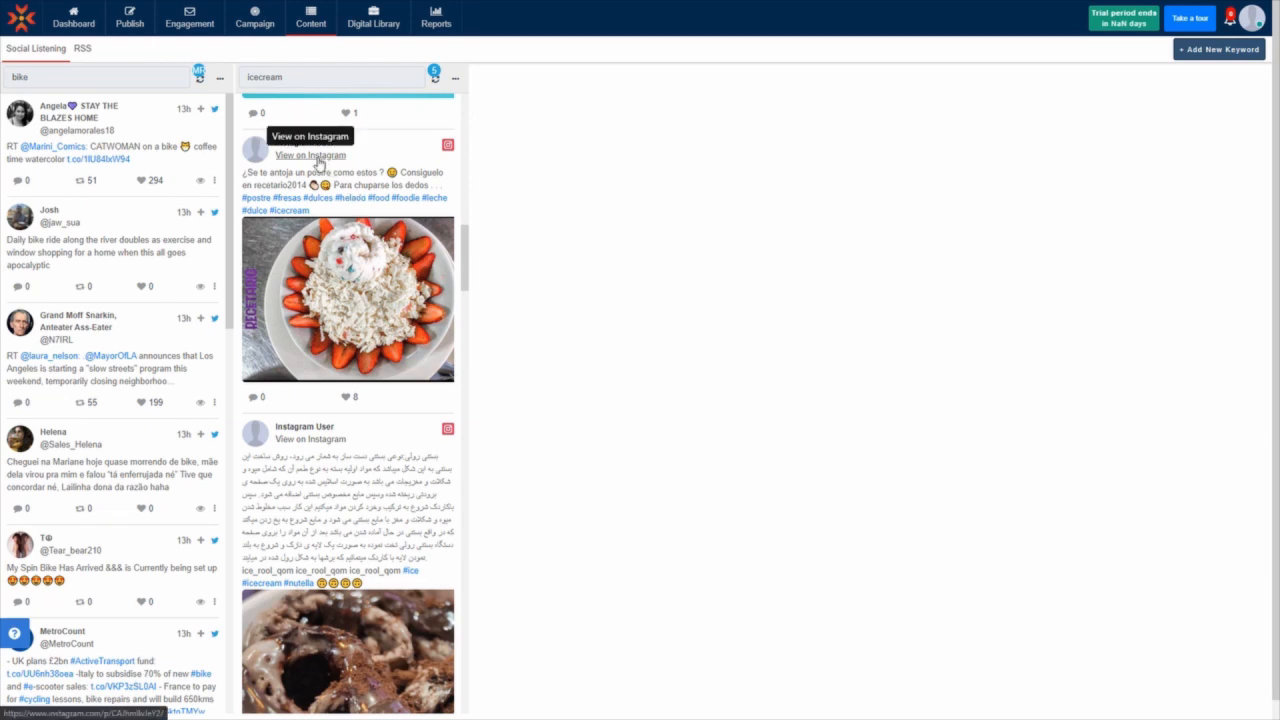
pyautogui.click(310, 156)
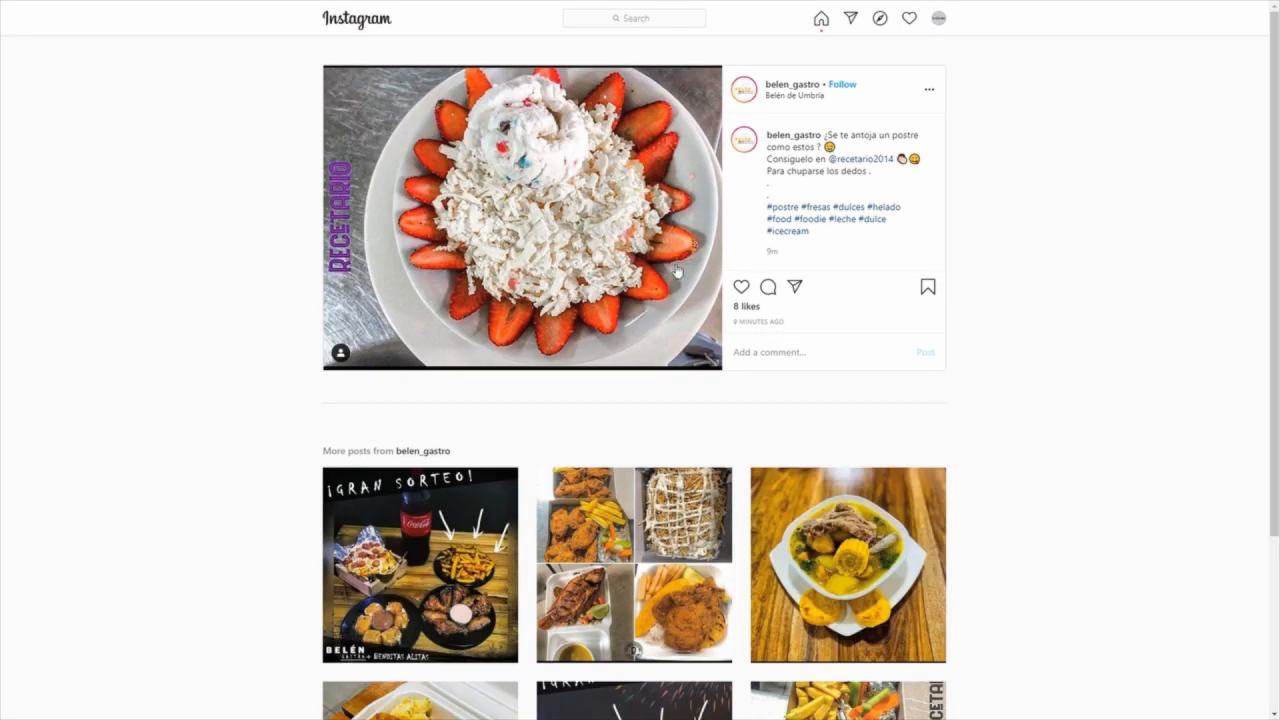
pyautogui.moveTo(768, 288)
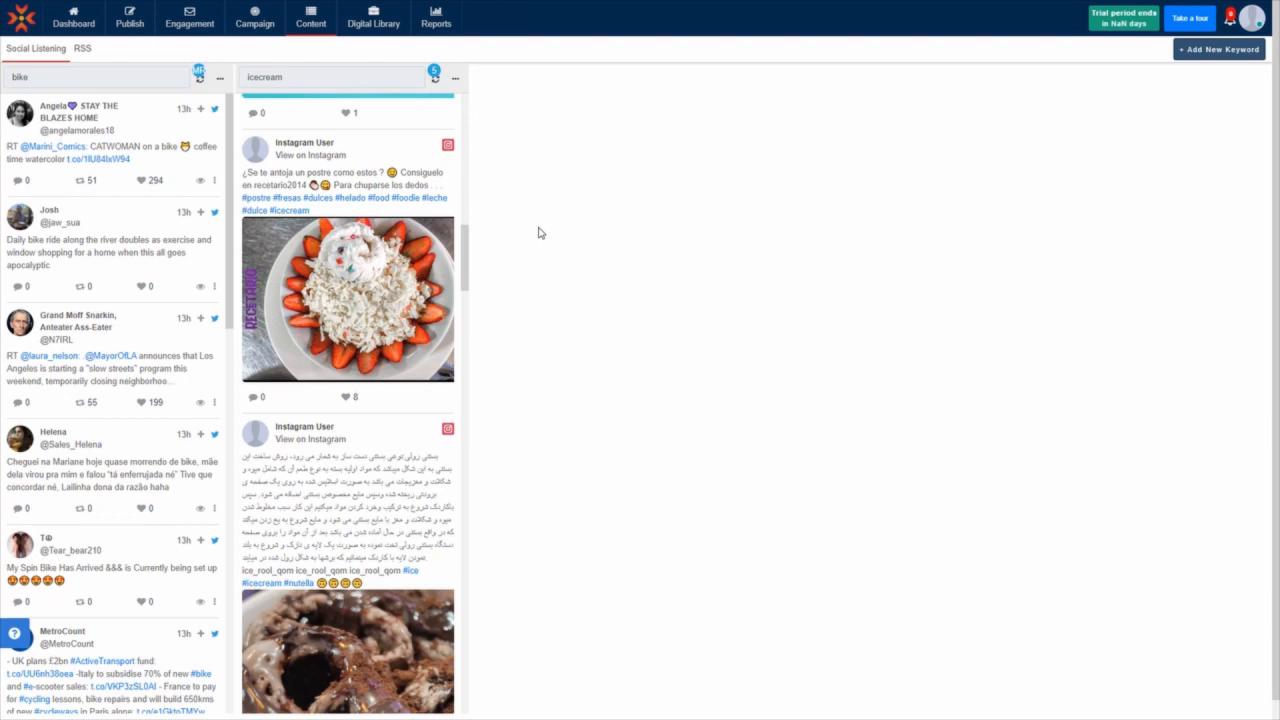
pyautogui.moveTo(536, 228)
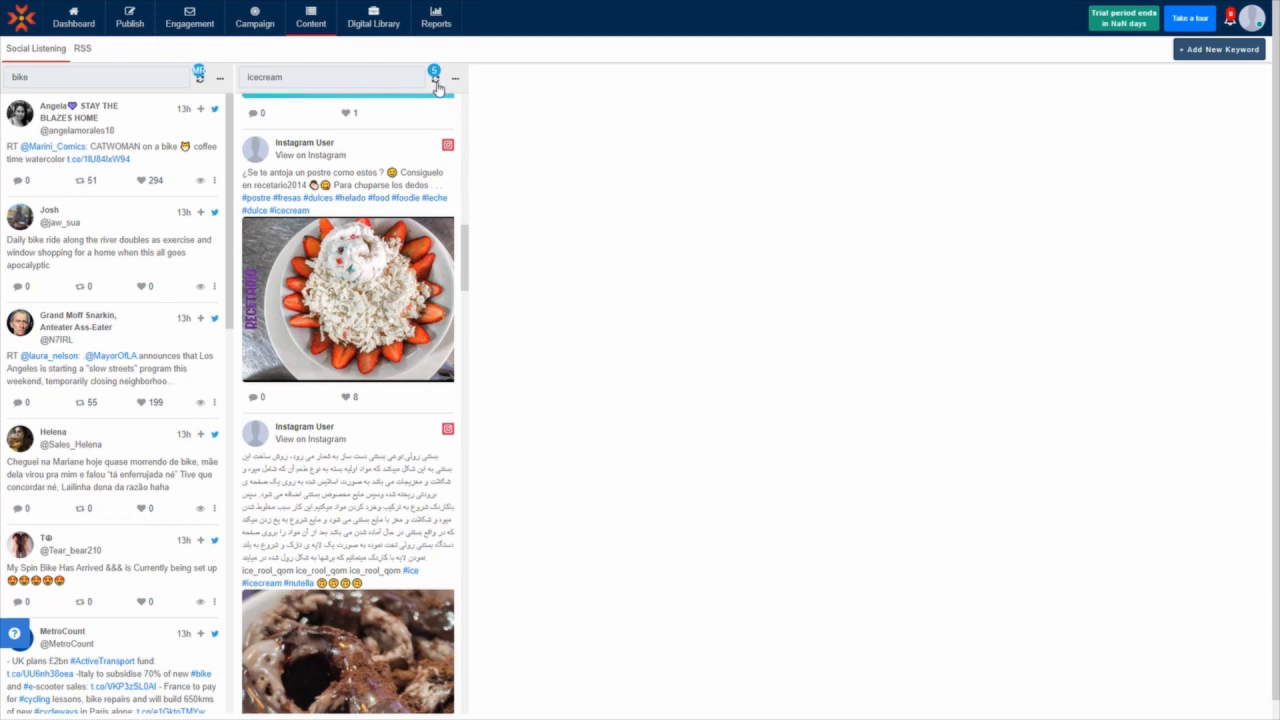
# Set the icecream feed's Refresh Interval to Manual Refresh instead of every 5 minutes.
pyautogui.click(436, 76)
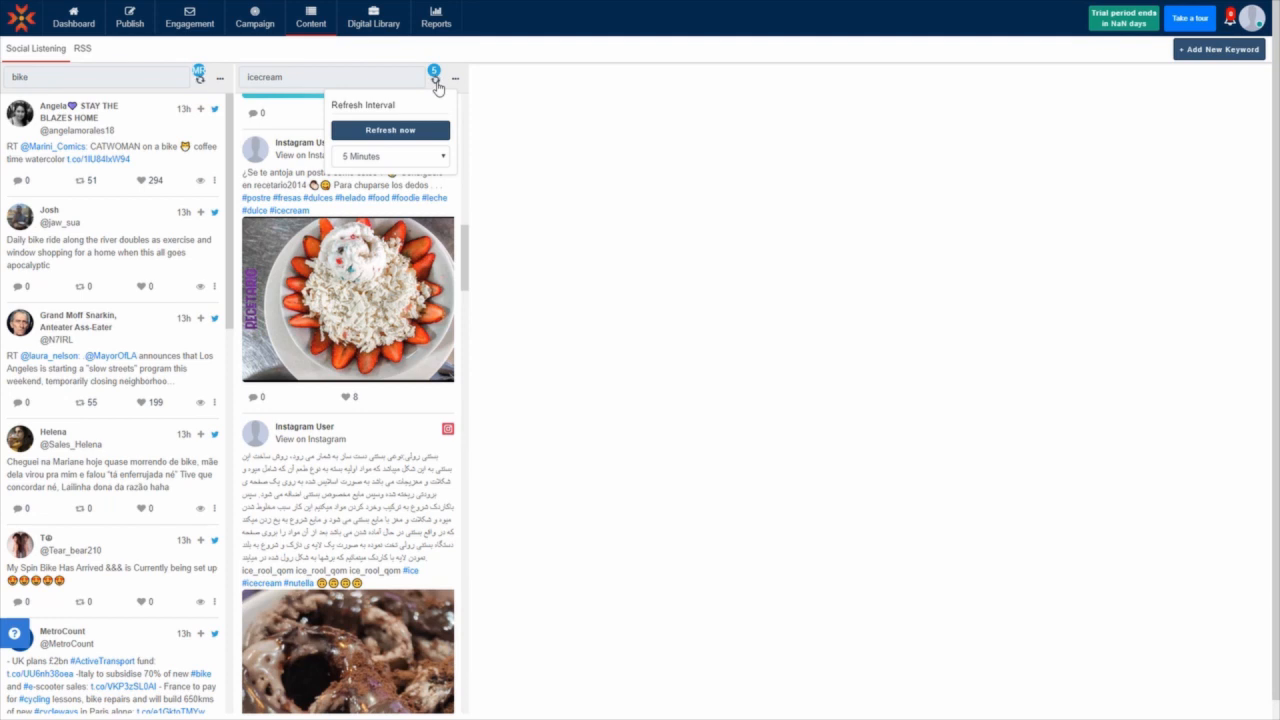
pyautogui.click(390, 156)
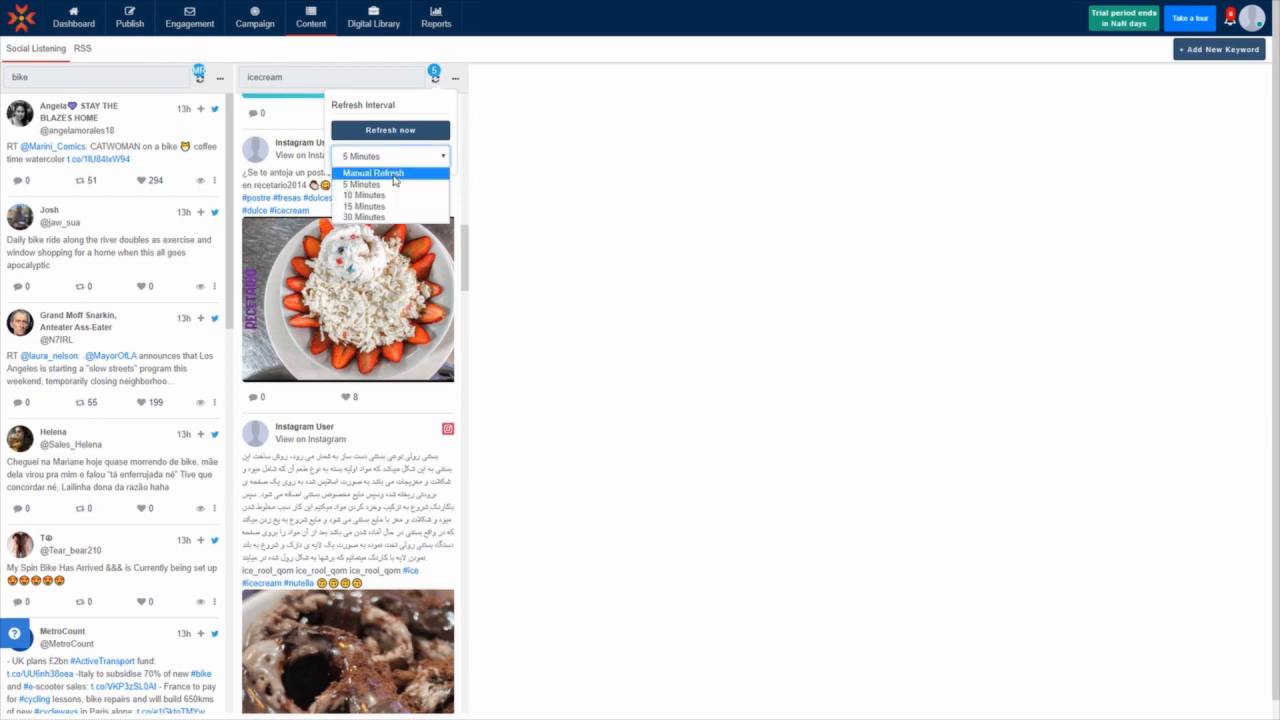
pyautogui.click(388, 156)
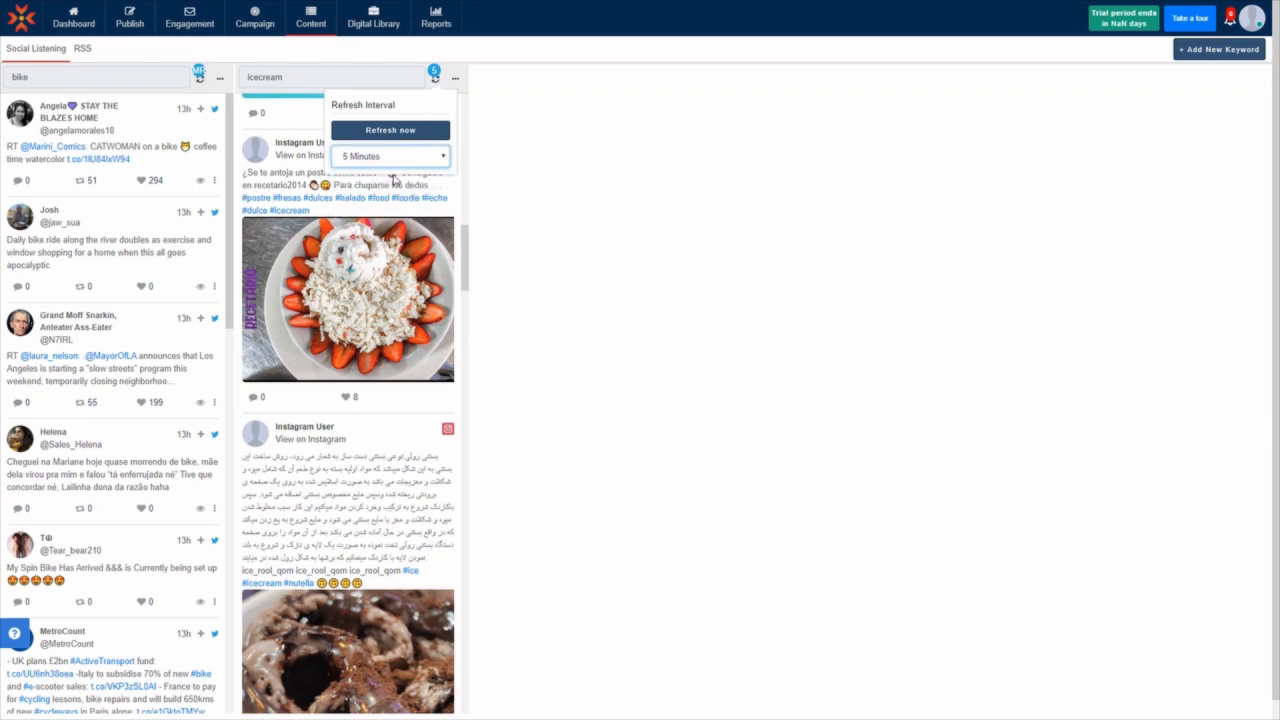
pyautogui.click(388, 130)
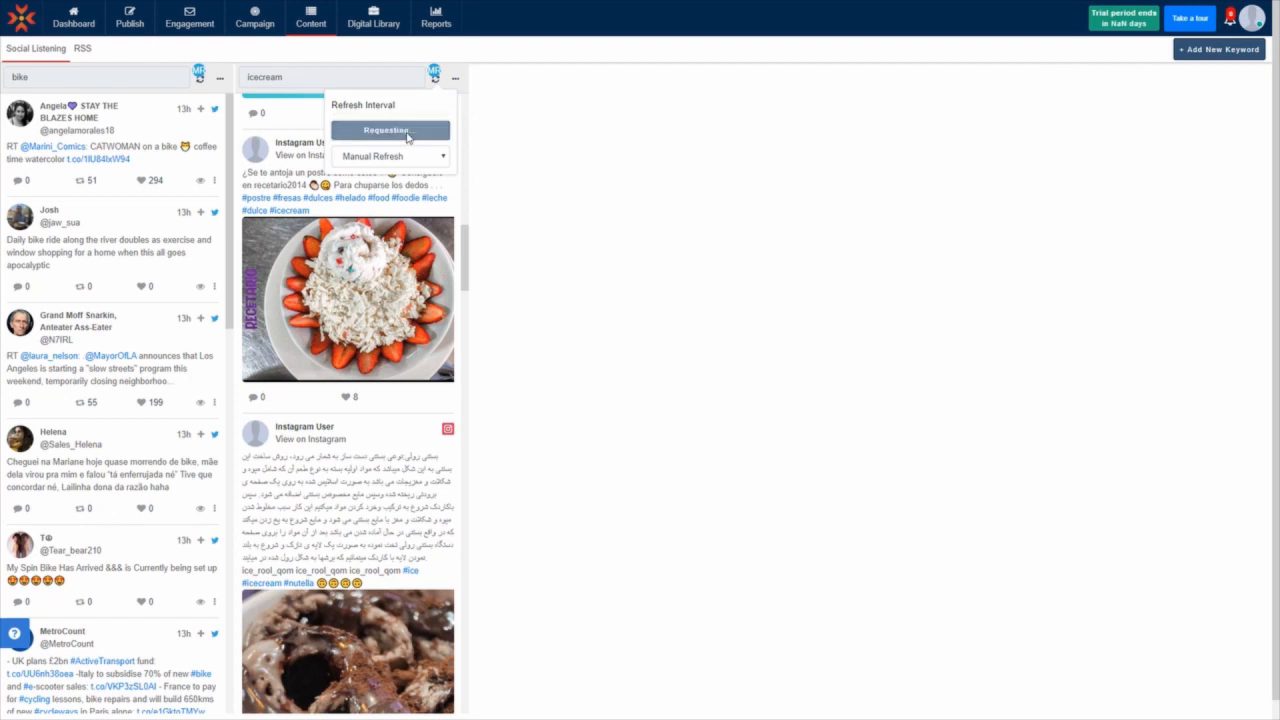
pyautogui.click(388, 128)
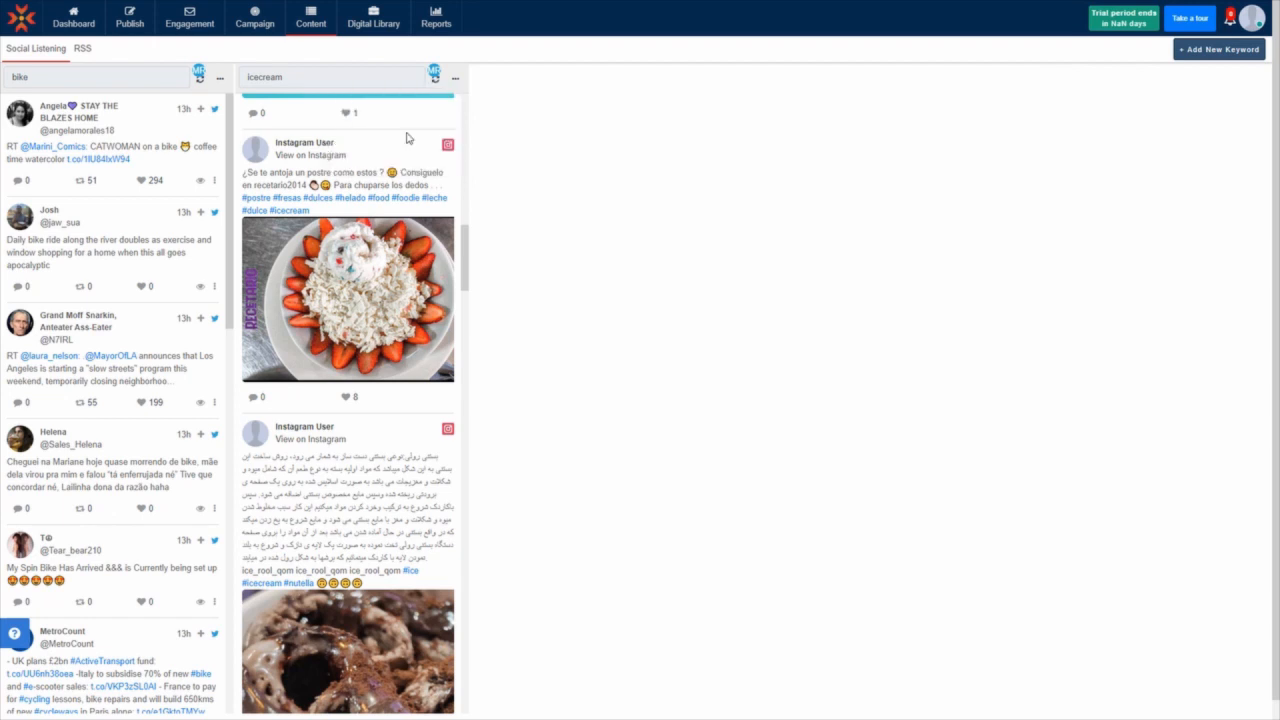